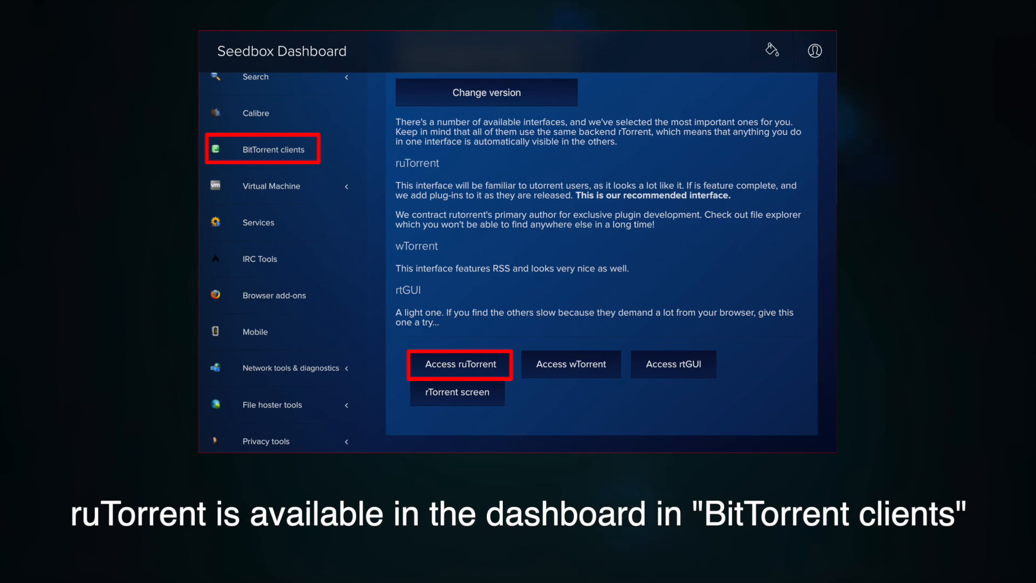
Launch ruTorrent via the Access ruTorrent button on the BitTorrent clients page.
left_click(460, 364)
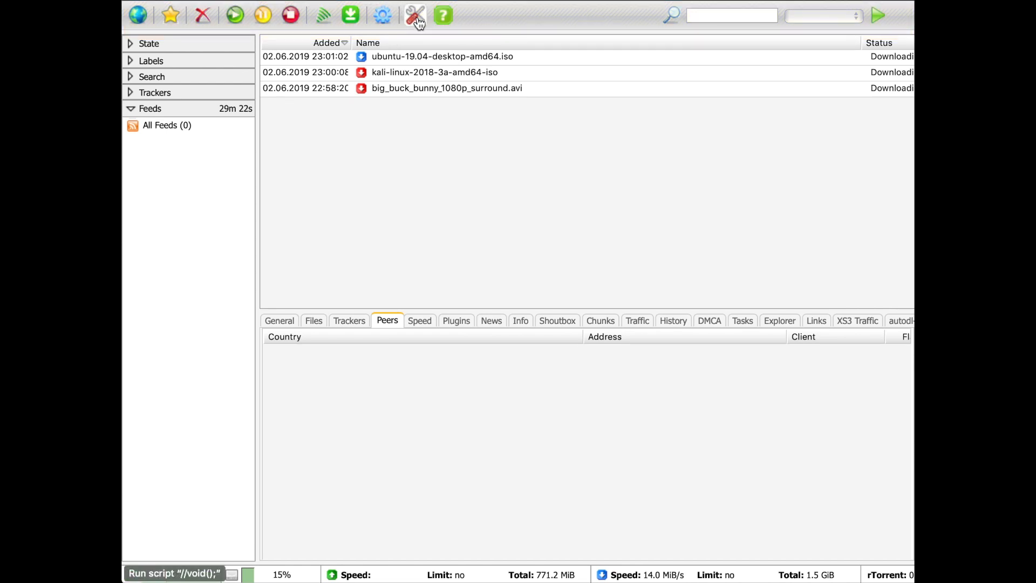
left_click(415, 14)
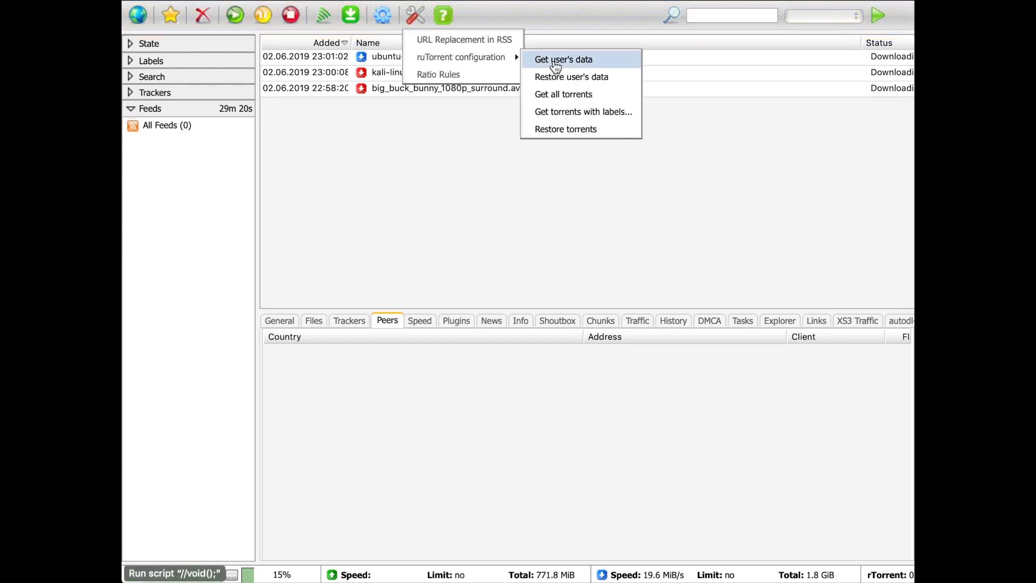
left_click(563, 59)
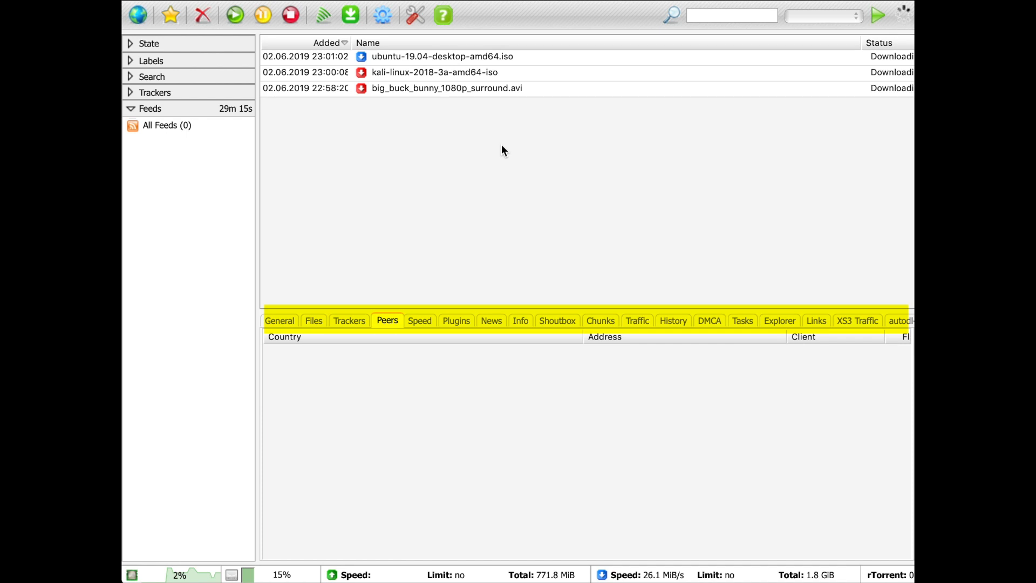
Glance at the shoutbox, then show the ubuntu torrent's peers with the Venezuela peer's action menu.
left_click(557, 321)
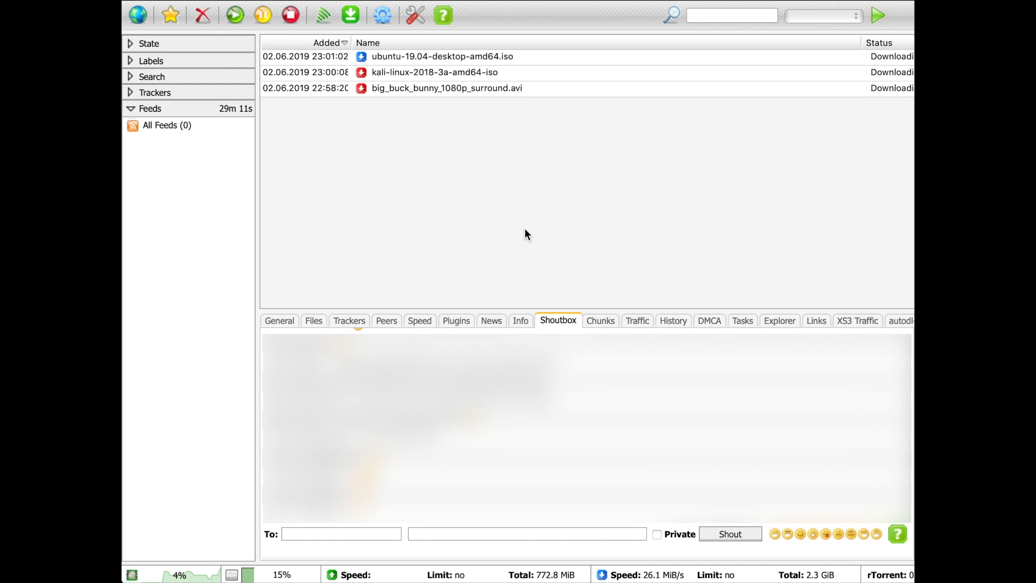
left_click(386, 321)
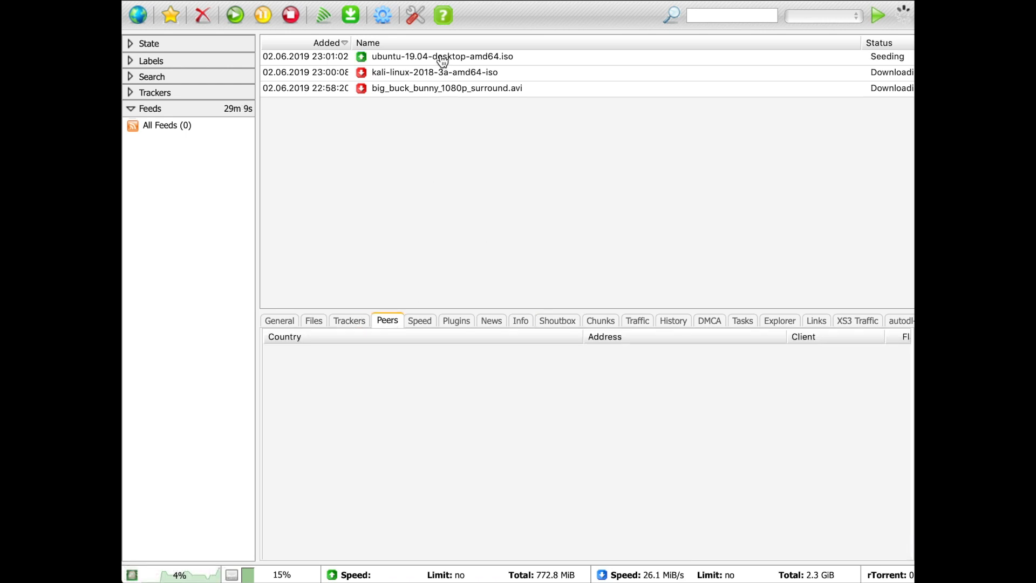
left_click(442, 57)
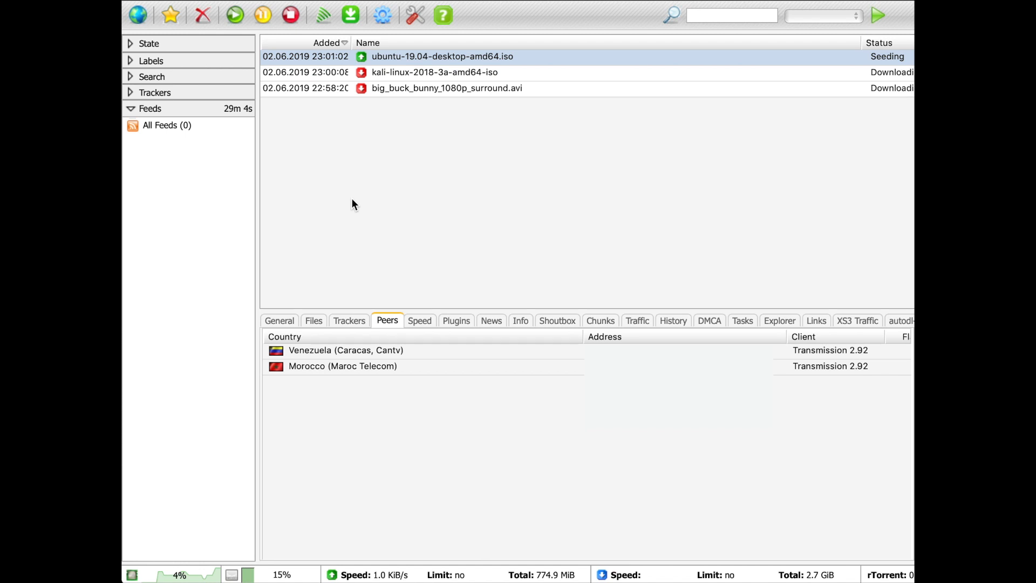
right_click(345, 350)
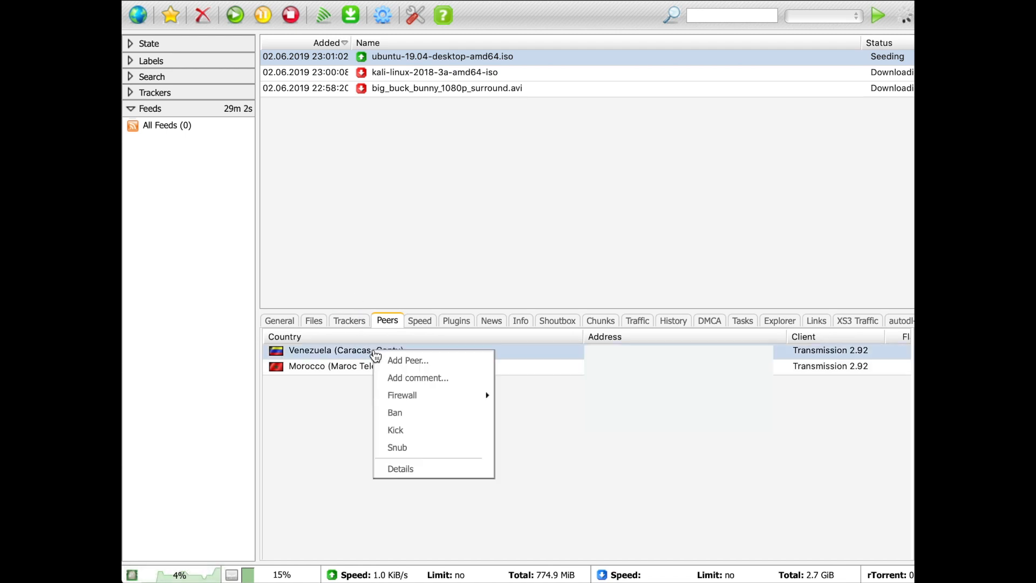
mouse_move(402, 395)
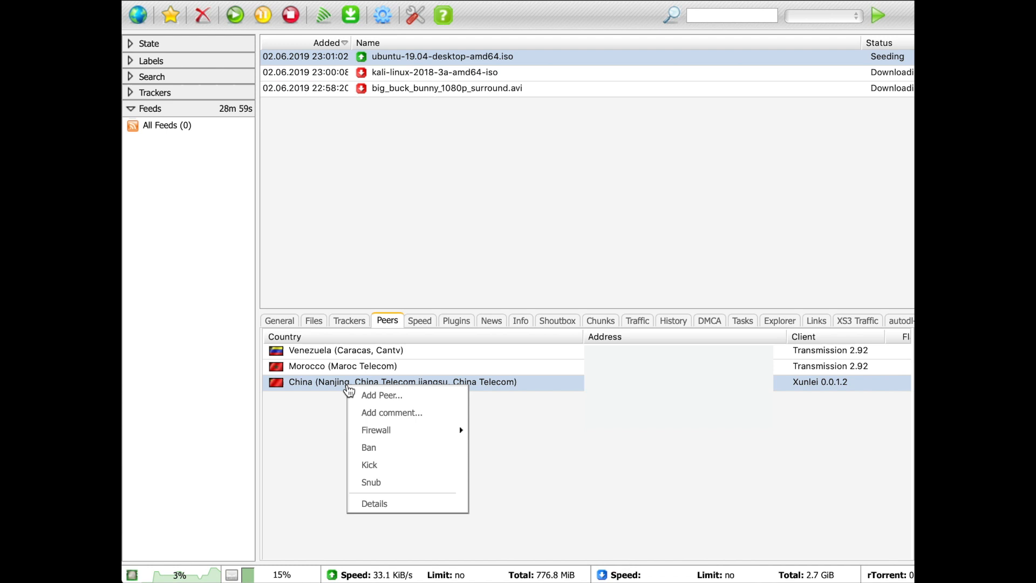
Create an S2S endpoint for the folder in the explorer and accept its generated ID.
left_click(769, 321)
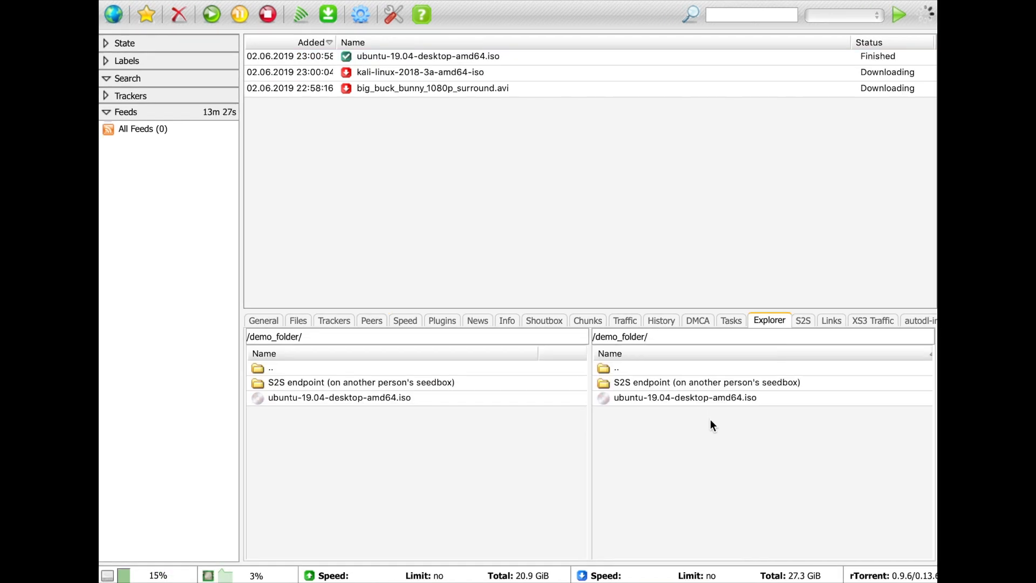
mouse_move(701, 442)
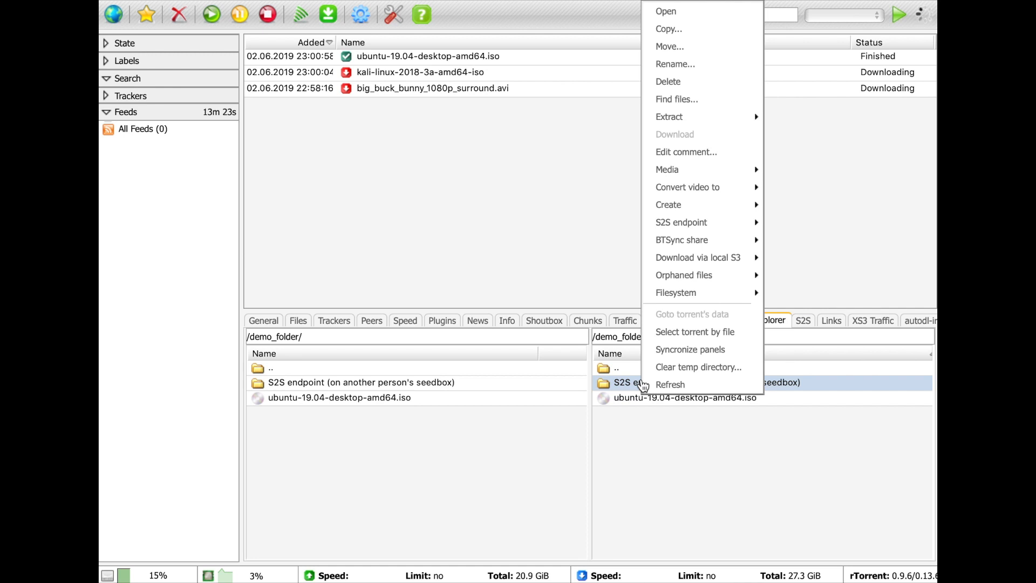
mouse_move(681, 222)
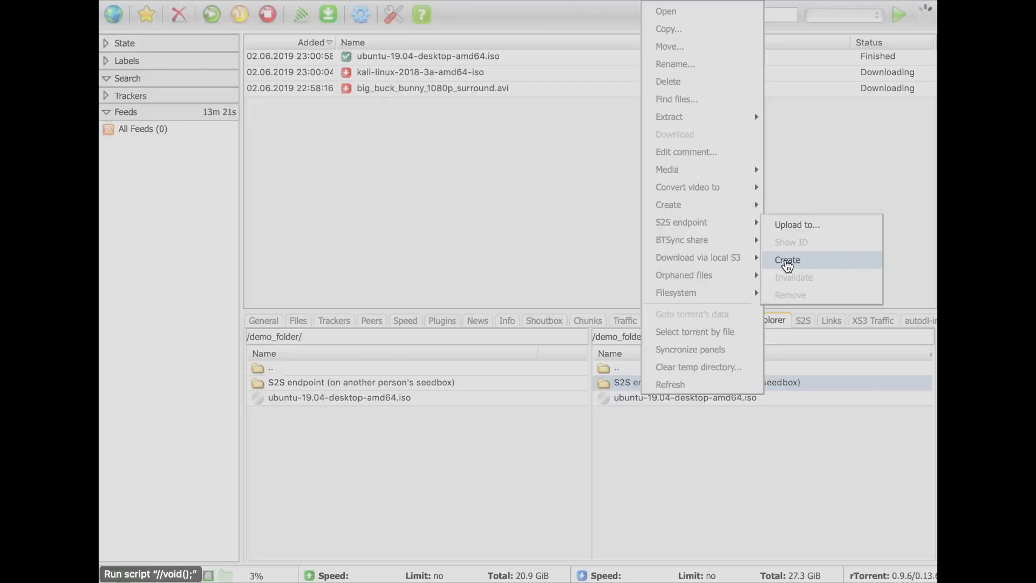
left_click(787, 260)
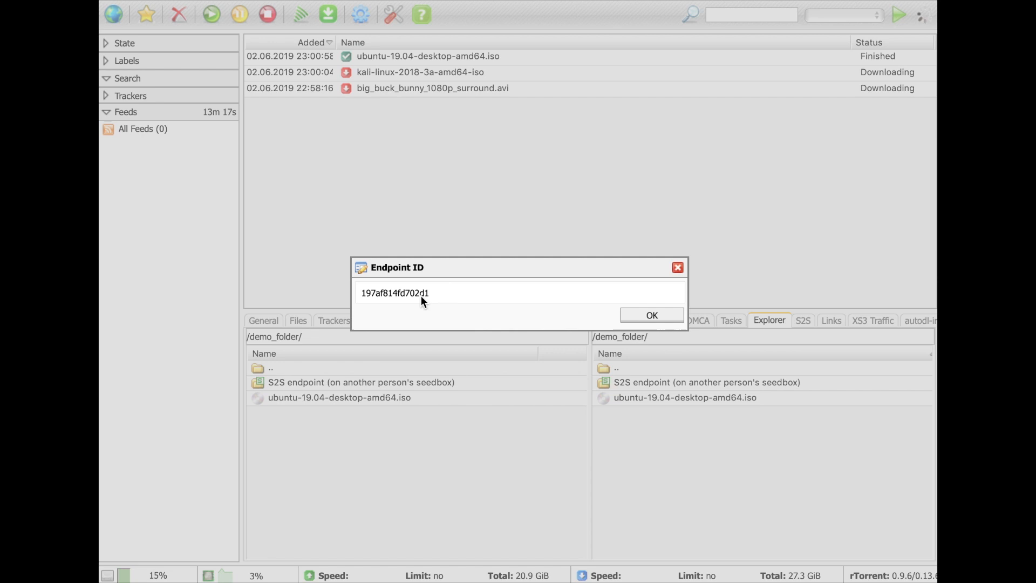
left_click(651, 314)
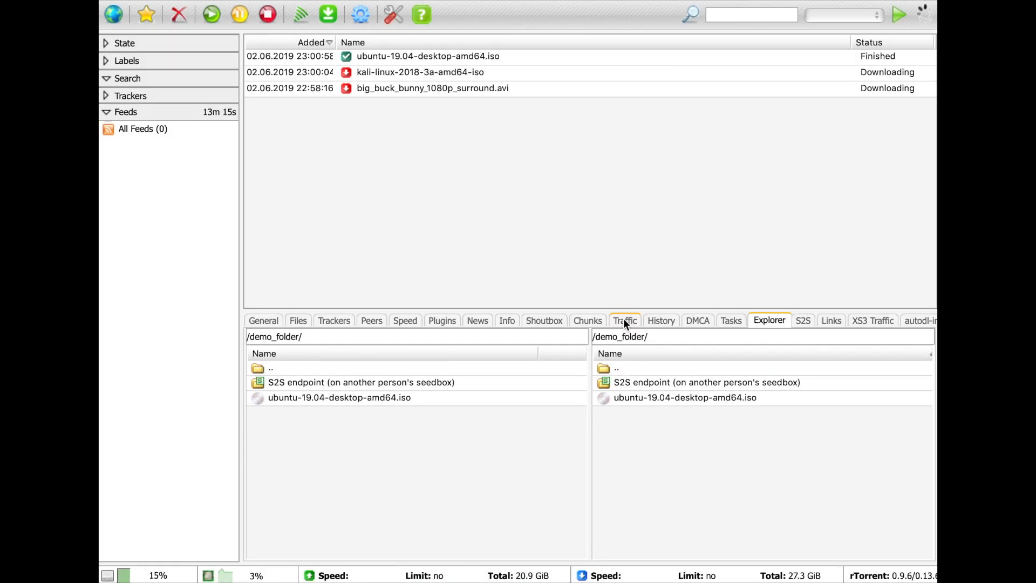
Start an S2S 'Upload to…' for the ubuntu iso, reaching the target endpoint prompt.
right_click(685, 397)
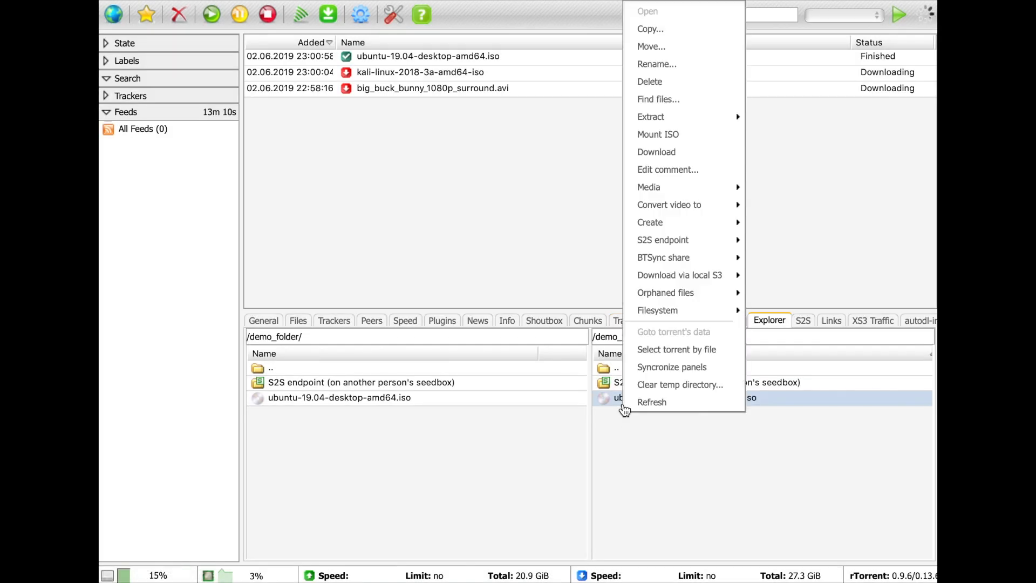
mouse_move(662, 240)
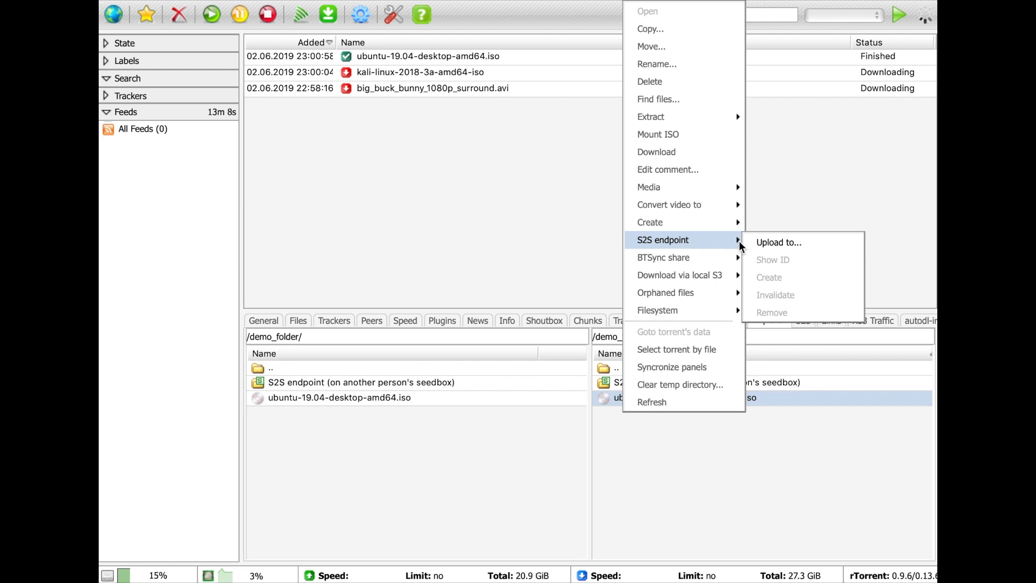
left_click(778, 241)
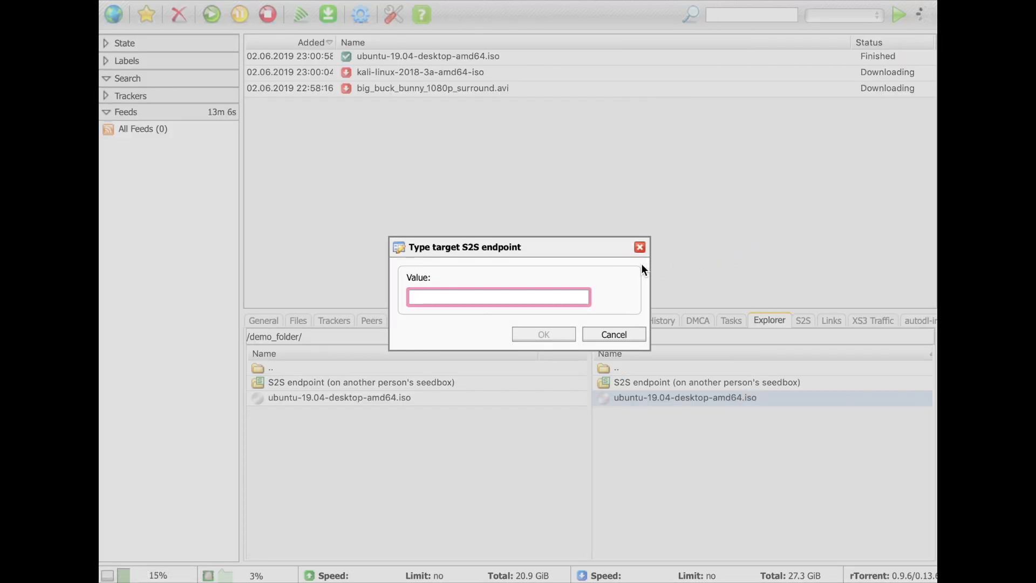
left_click(614, 334)
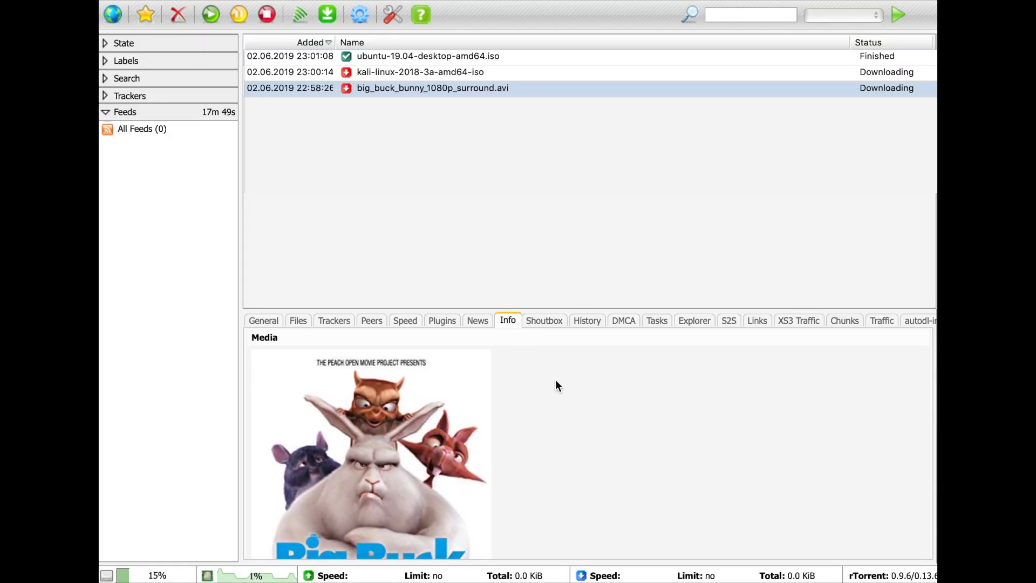
Scroll through the big buck bunny IMDB info, then head to the Autotools settings.
scroll("down", 3)
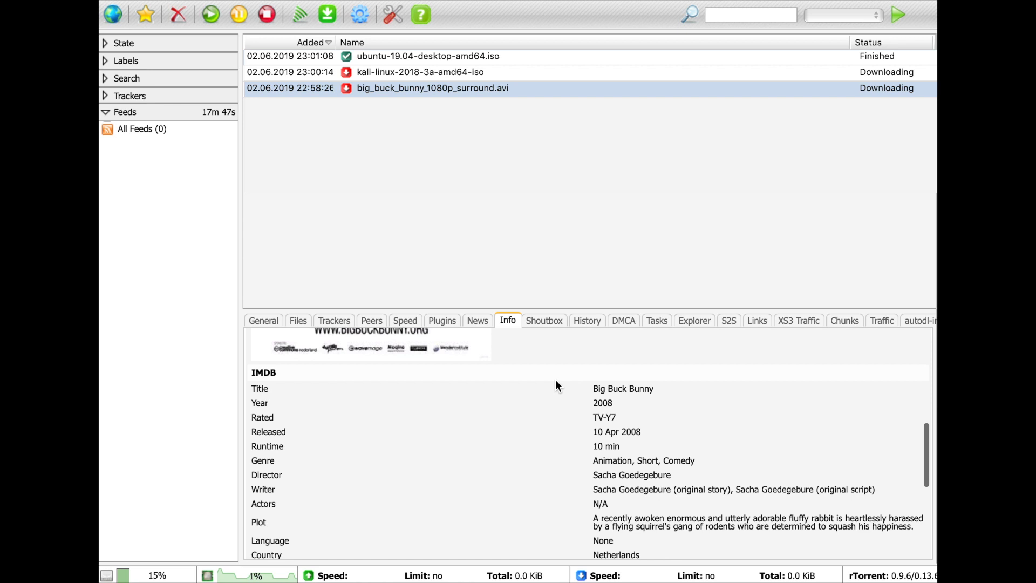
scroll("down", 3)
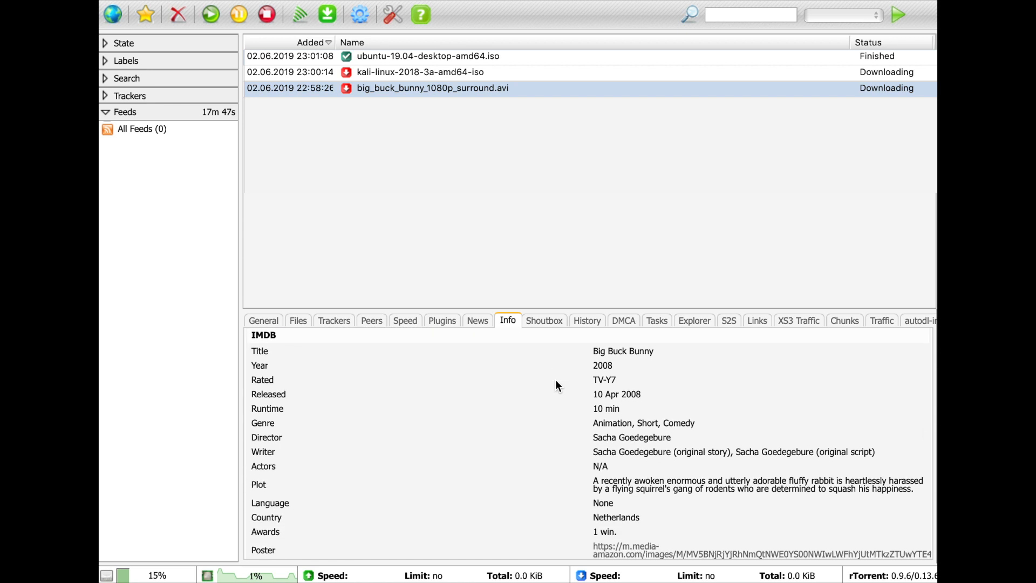
scroll("down", 3)
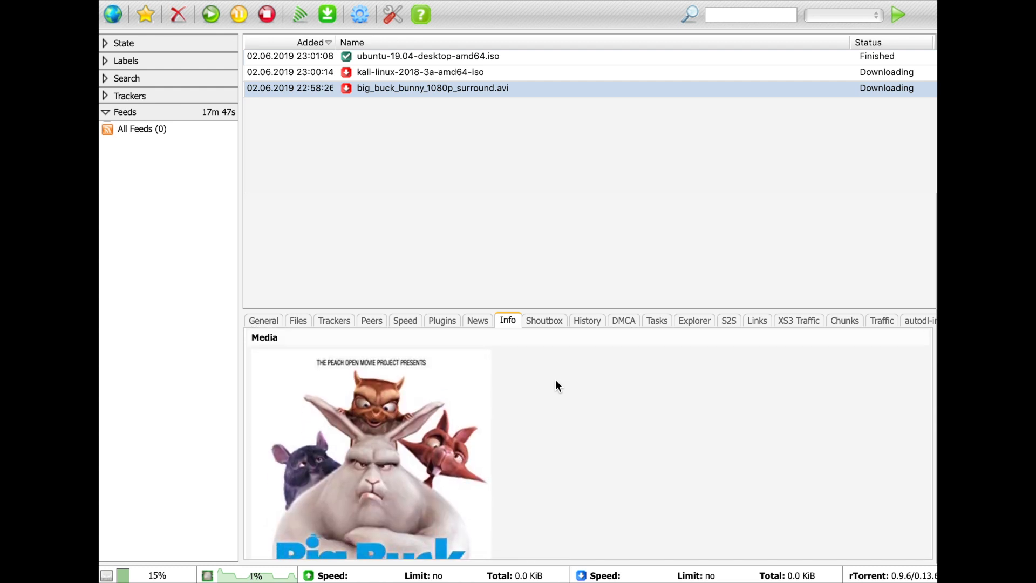
left_click(360, 14)
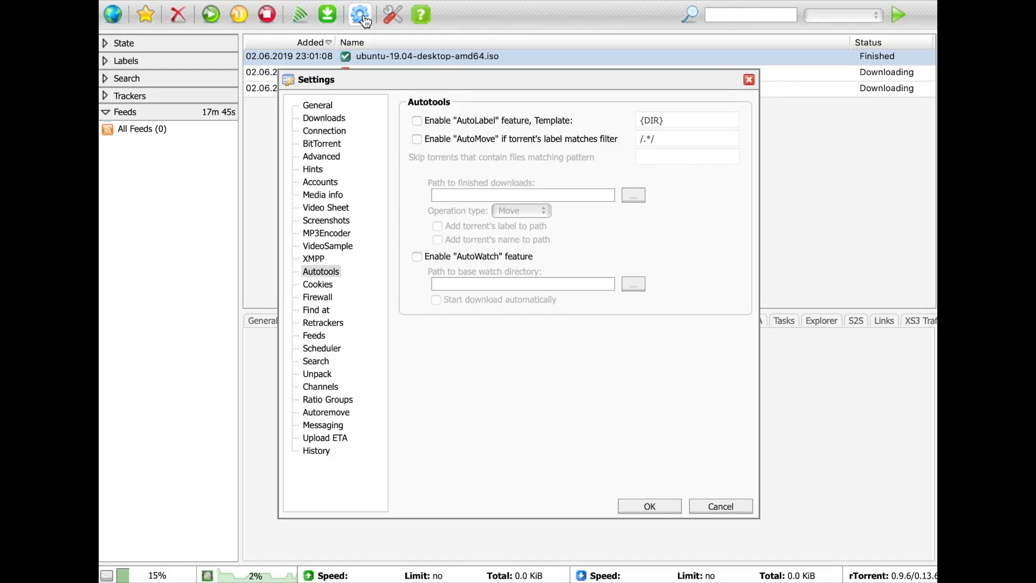